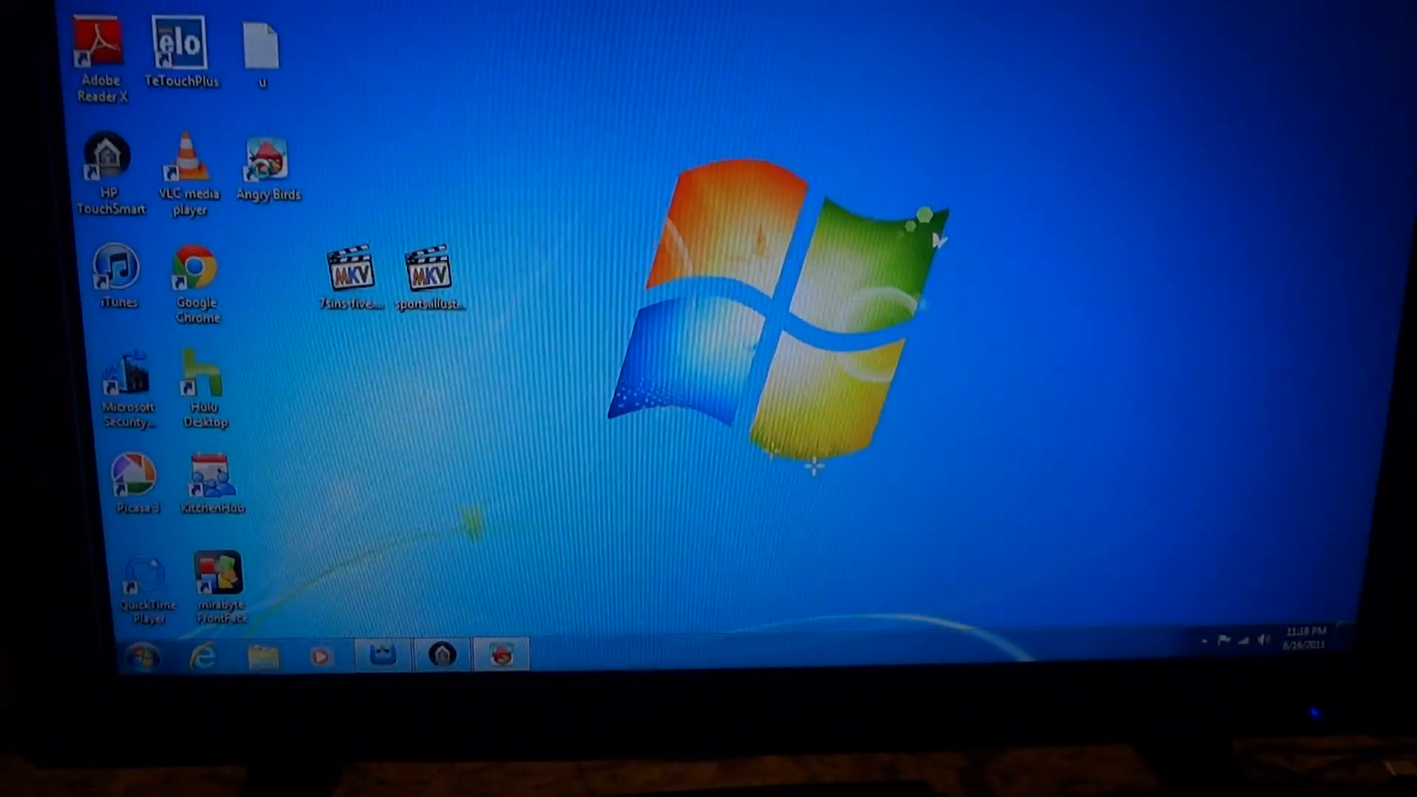
# Step: Launch Angry Birds, start playing, pick an episode, then quit back to the desktop
pyautogui.doubleClick(266, 158)
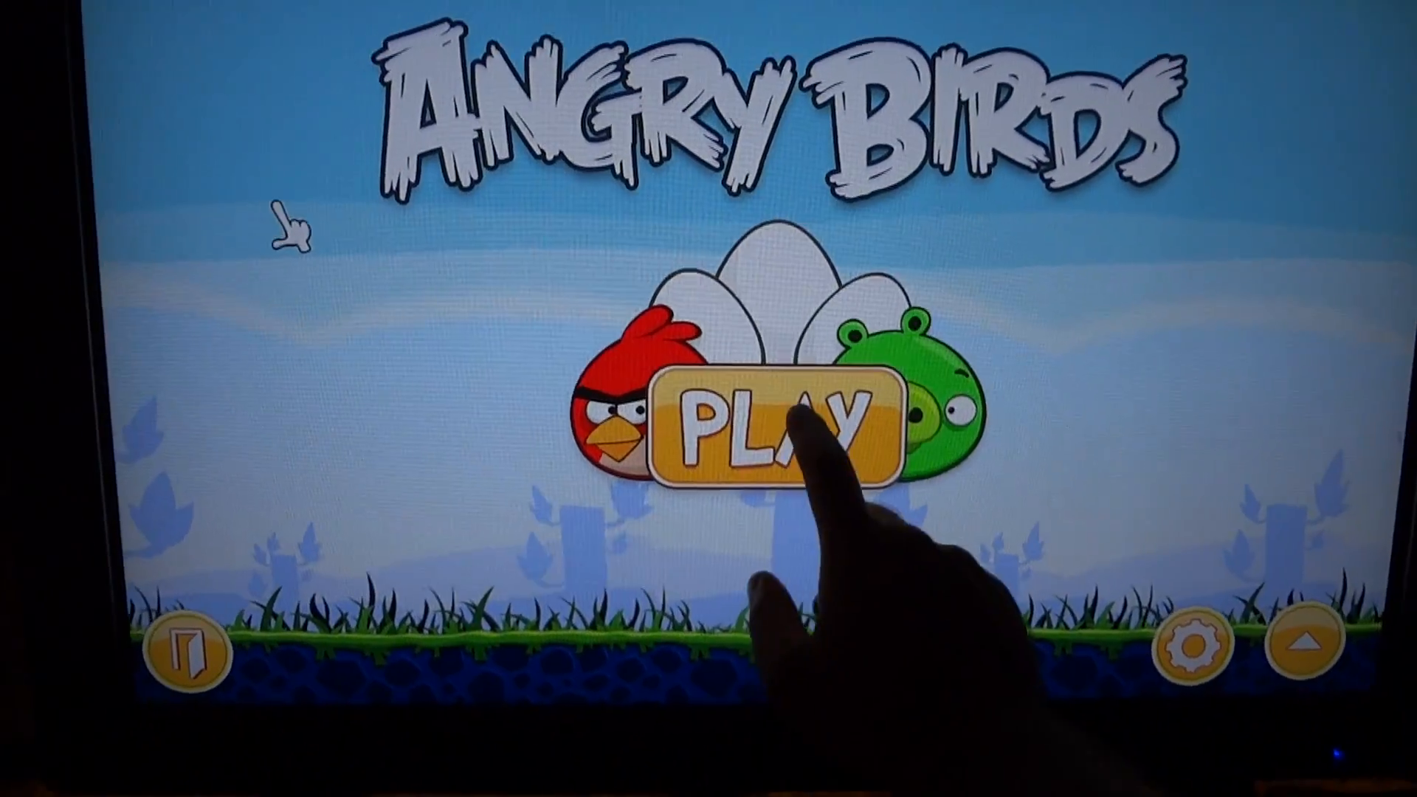
pyautogui.click(782, 416)
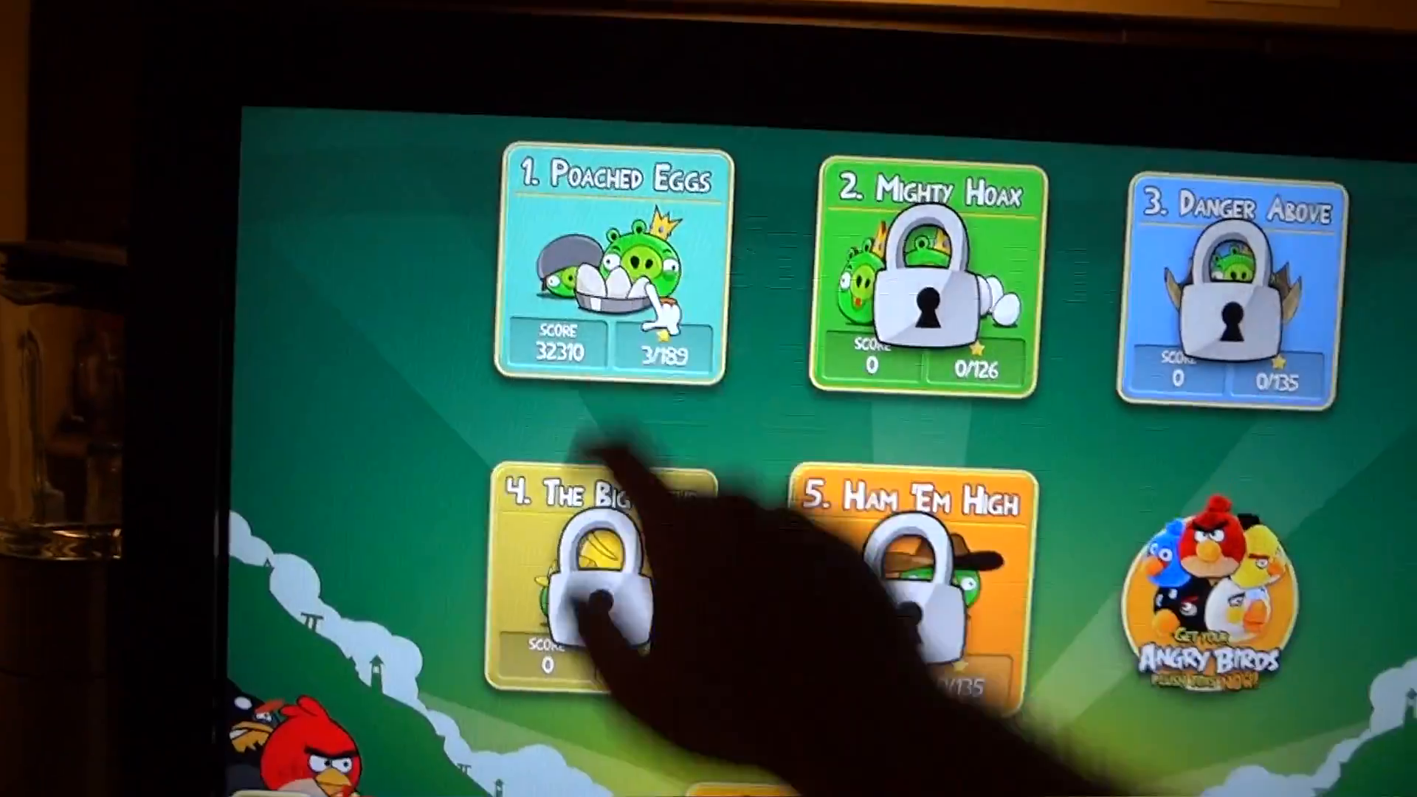
pyautogui.click(614, 263)
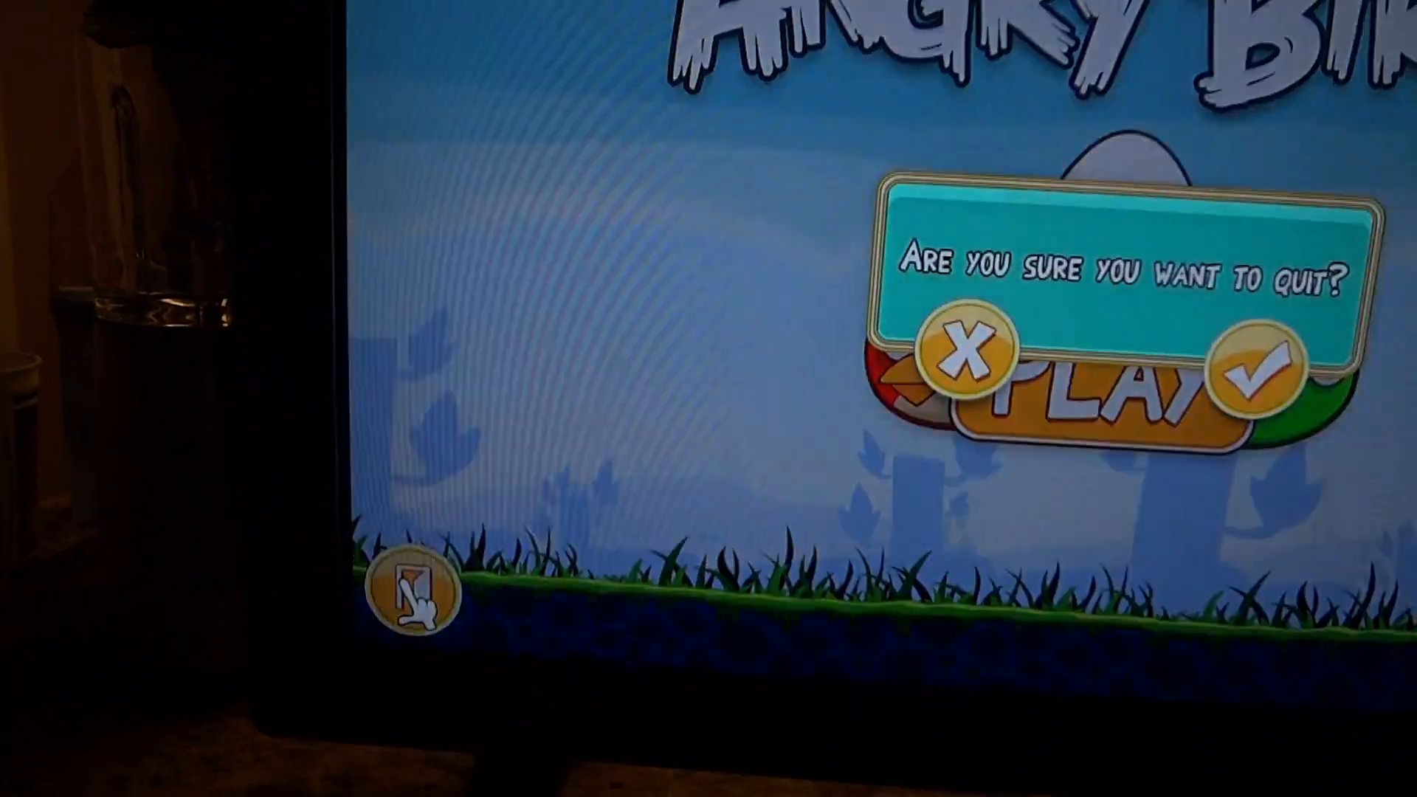
pyautogui.click(1256, 371)
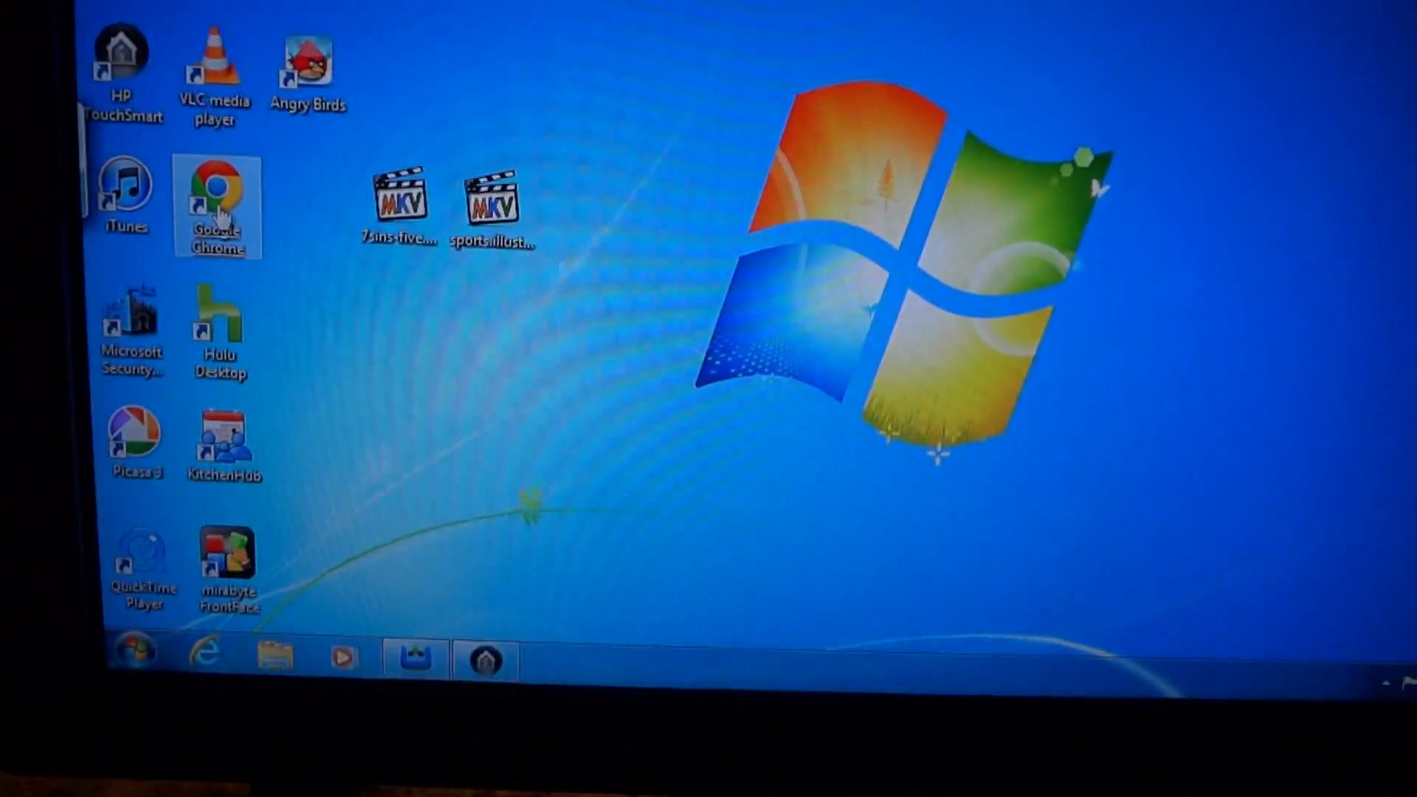
# Step: Launch Chrome, go to Google News and scroll through the top stories to the corn ethanol article
pyautogui.doubleClick(216, 195)
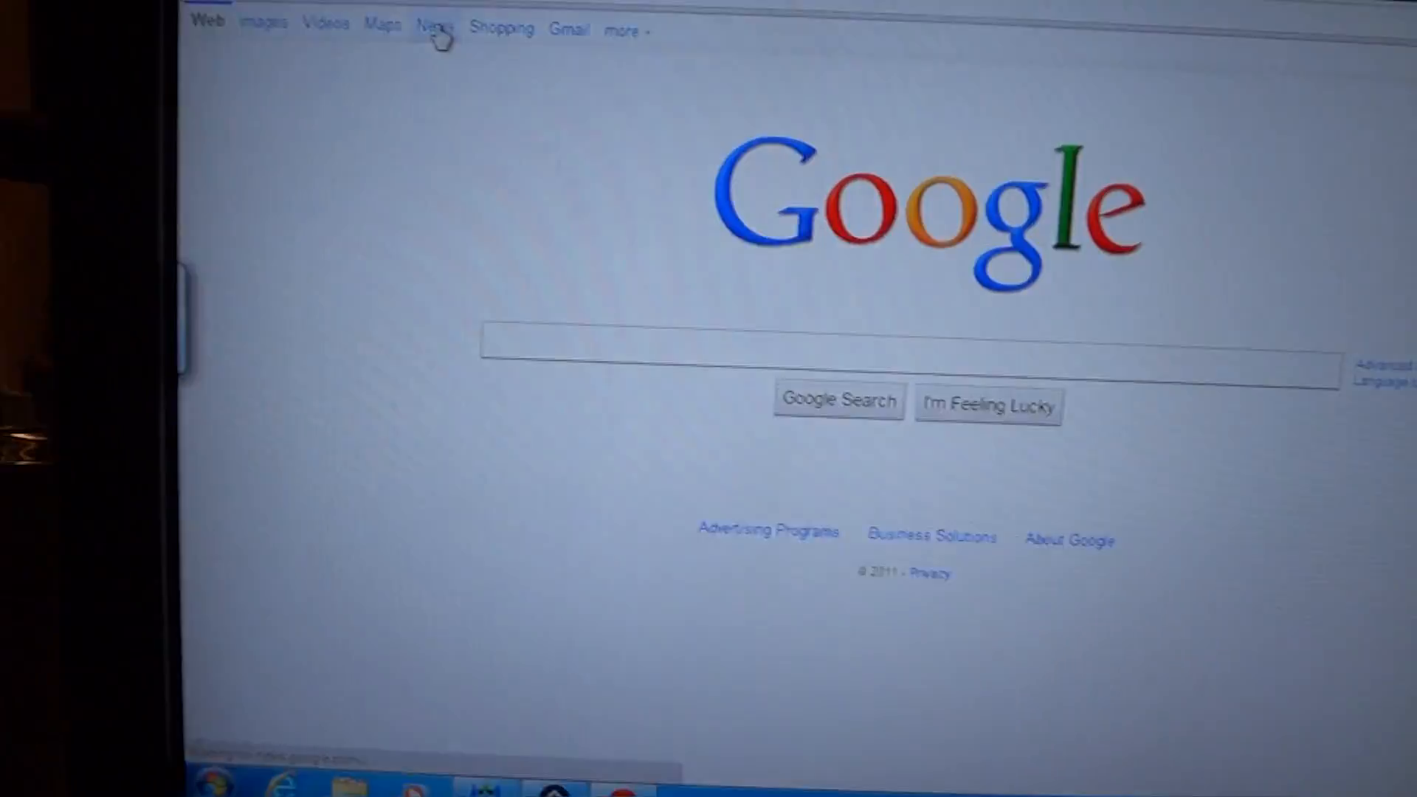
pyautogui.click(434, 25)
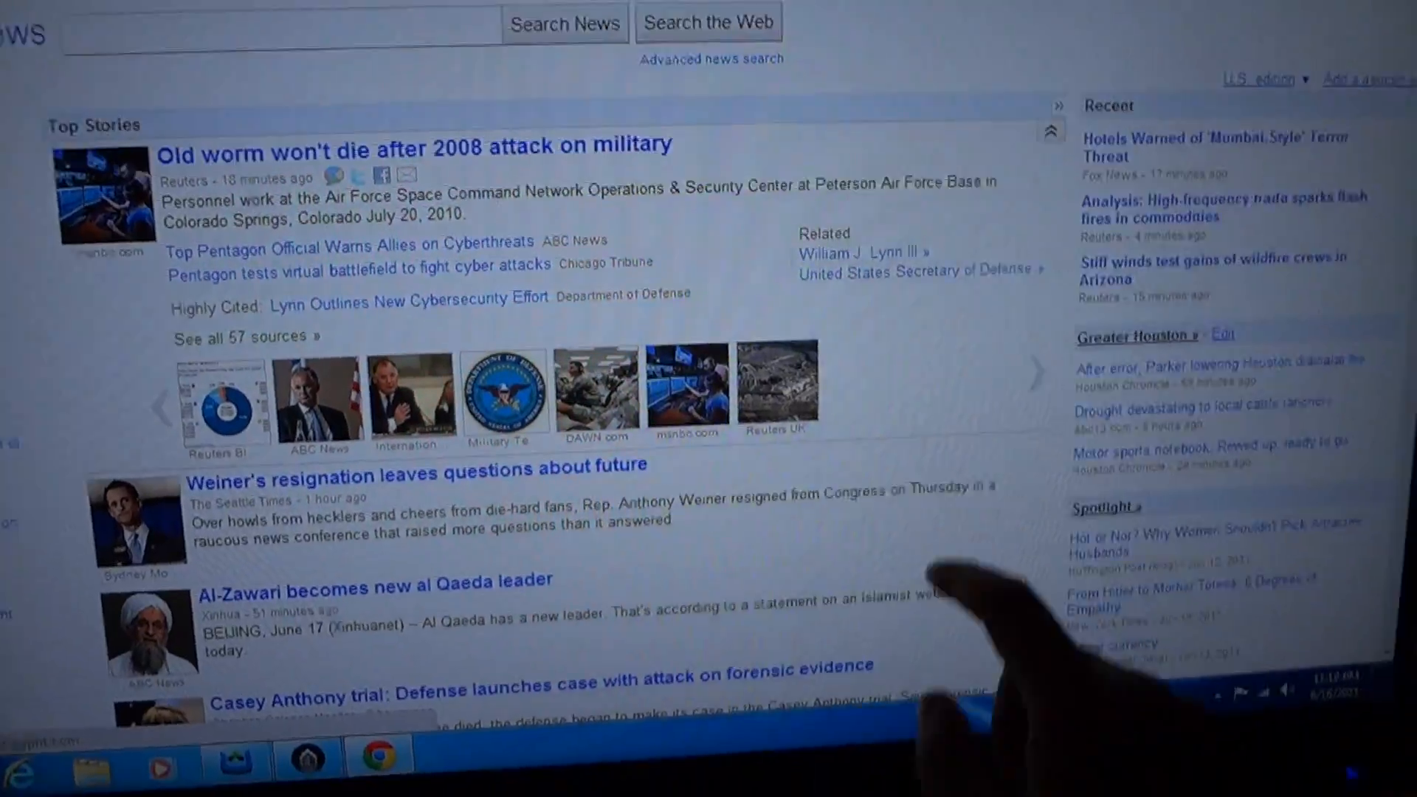
pyautogui.scroll(-3)
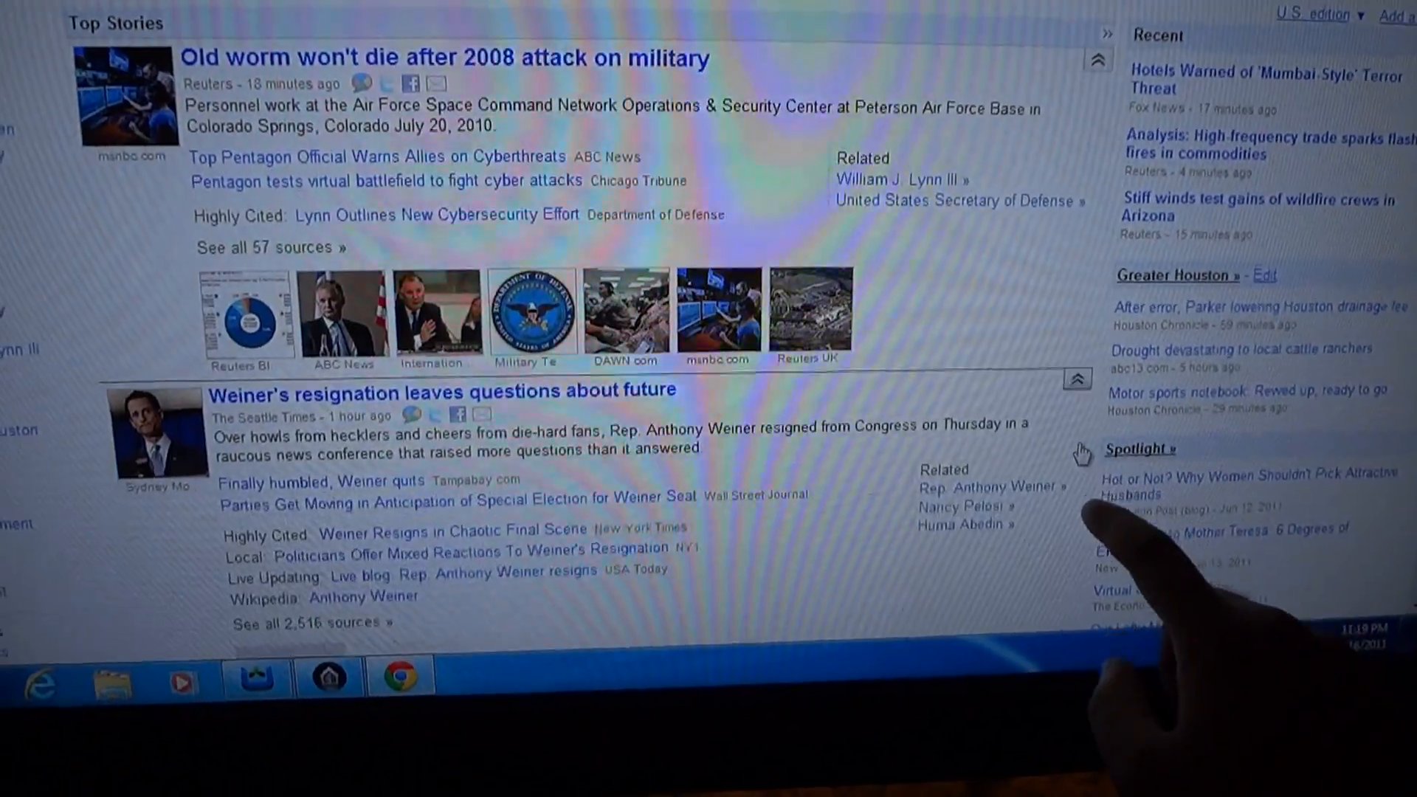
pyautogui.scroll(-3)
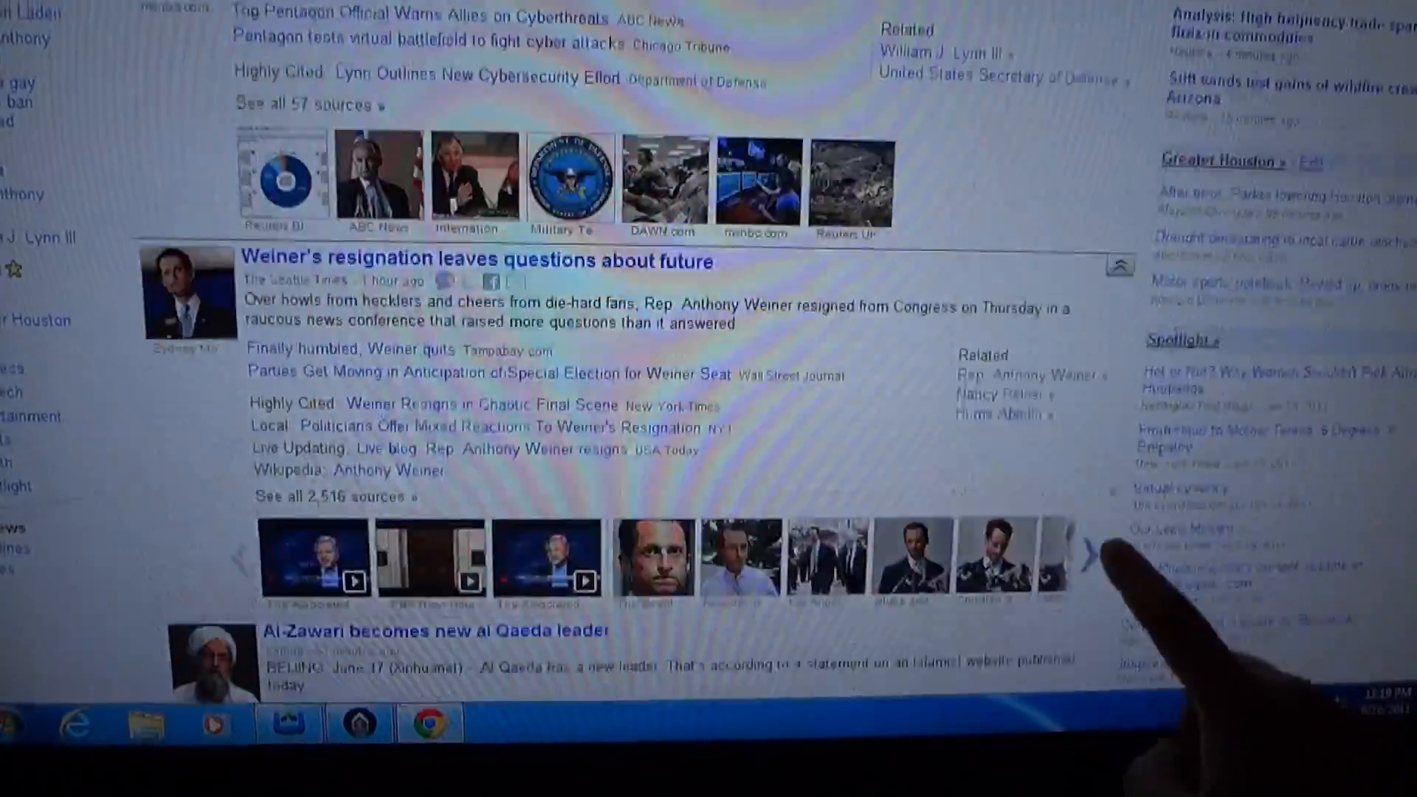
pyautogui.scroll(-3)
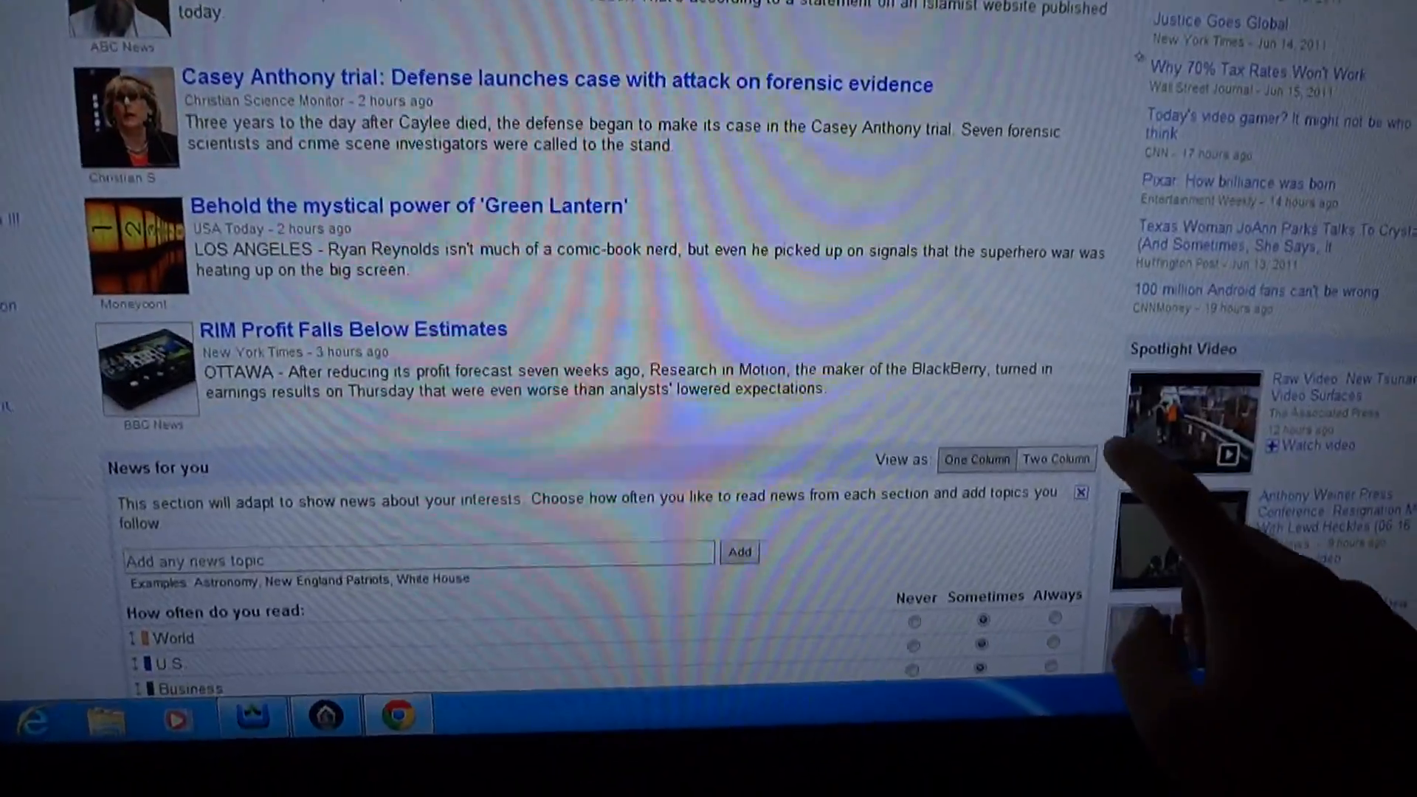
pyautogui.scroll(-3)
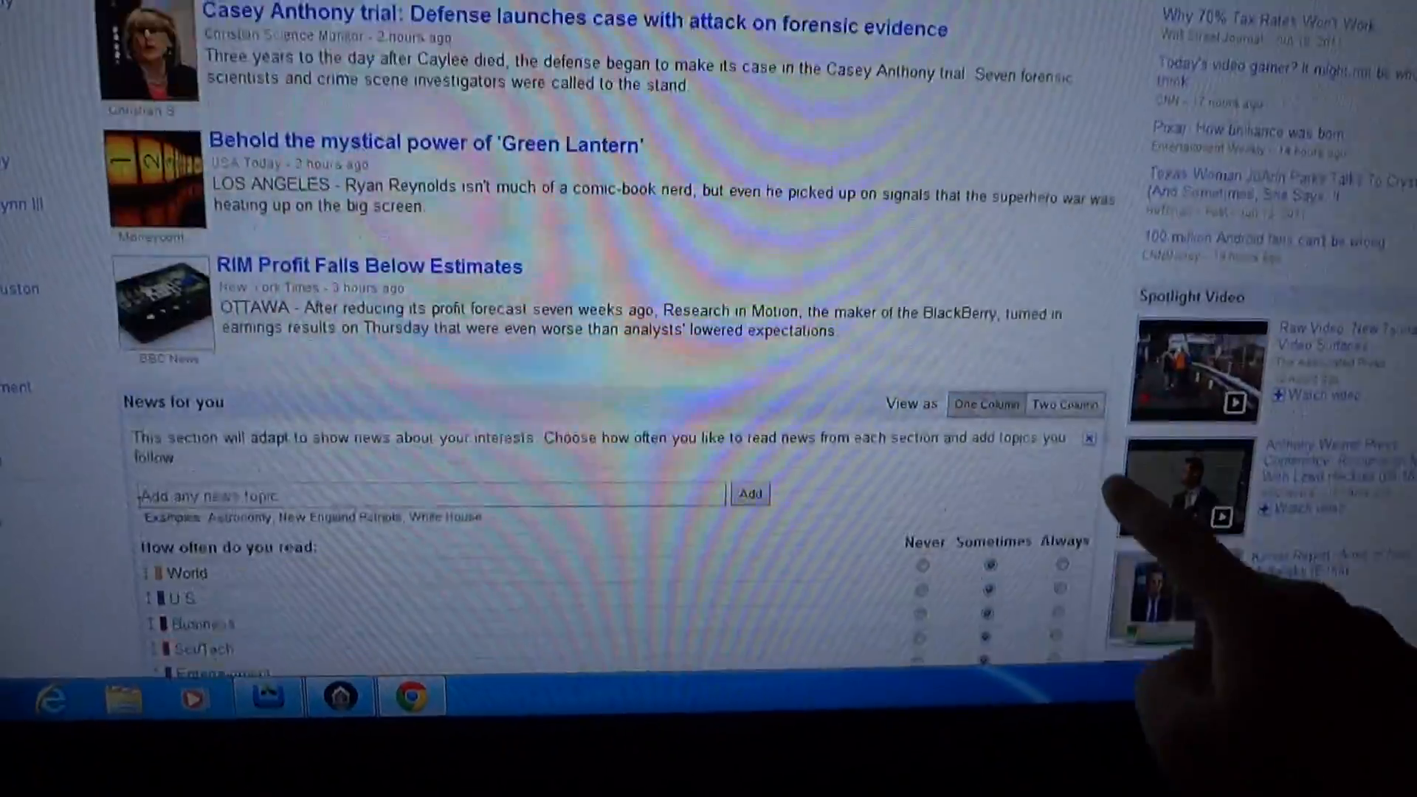
pyautogui.scroll(-3)
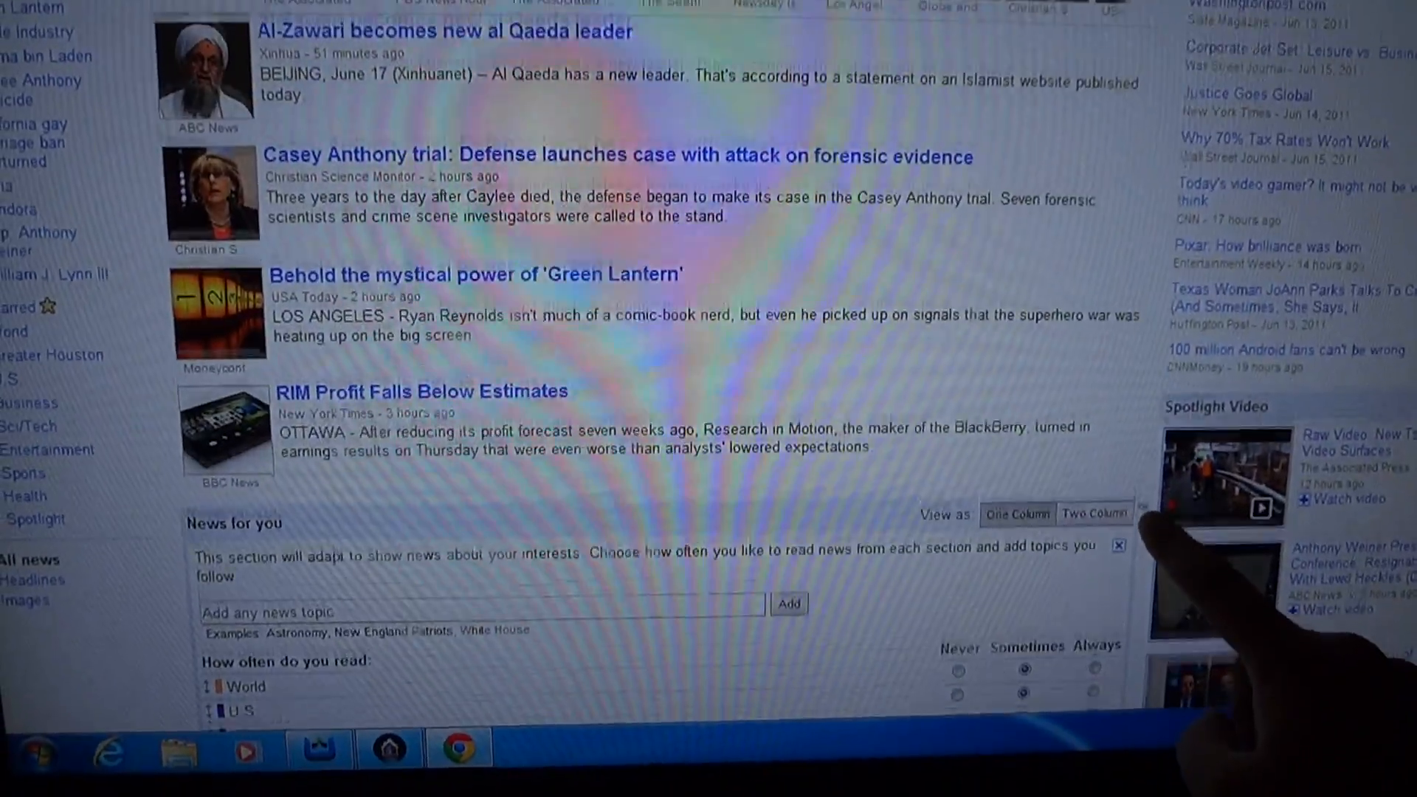
pyautogui.scroll(-3)
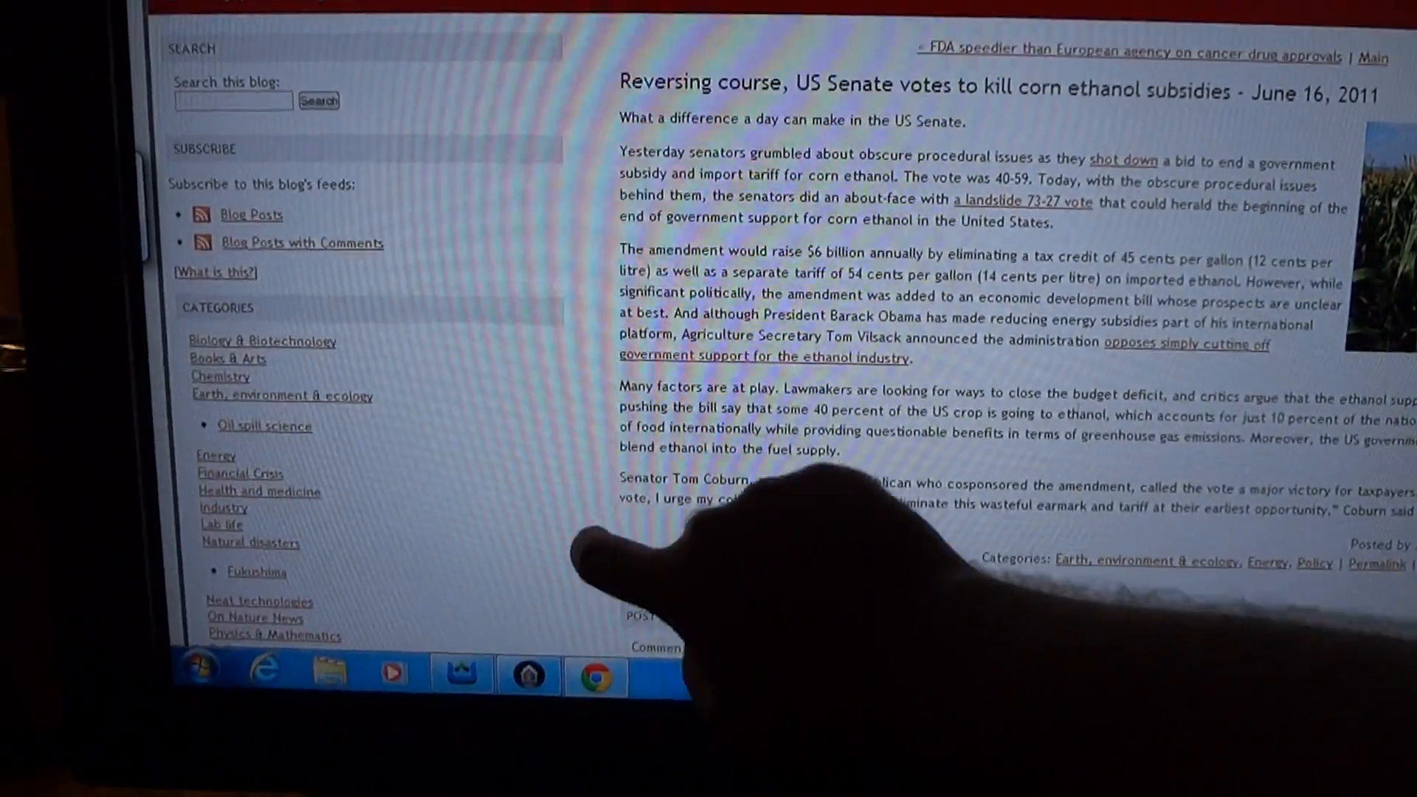
pyautogui.scroll(-3)
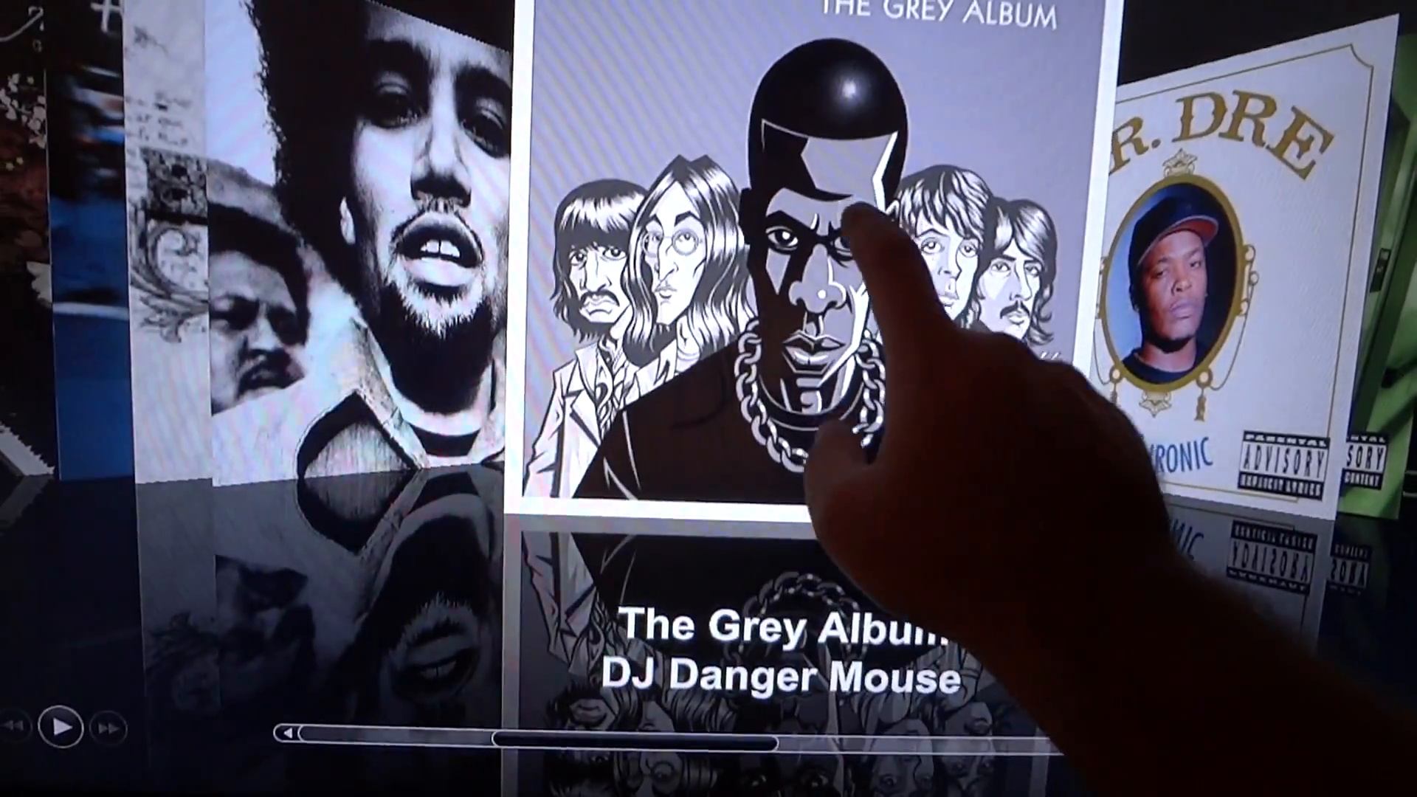
# Step: Start playing Public Service Announcement by tapping The Grey Album cover in Cover Flow
pyautogui.click(64, 727)
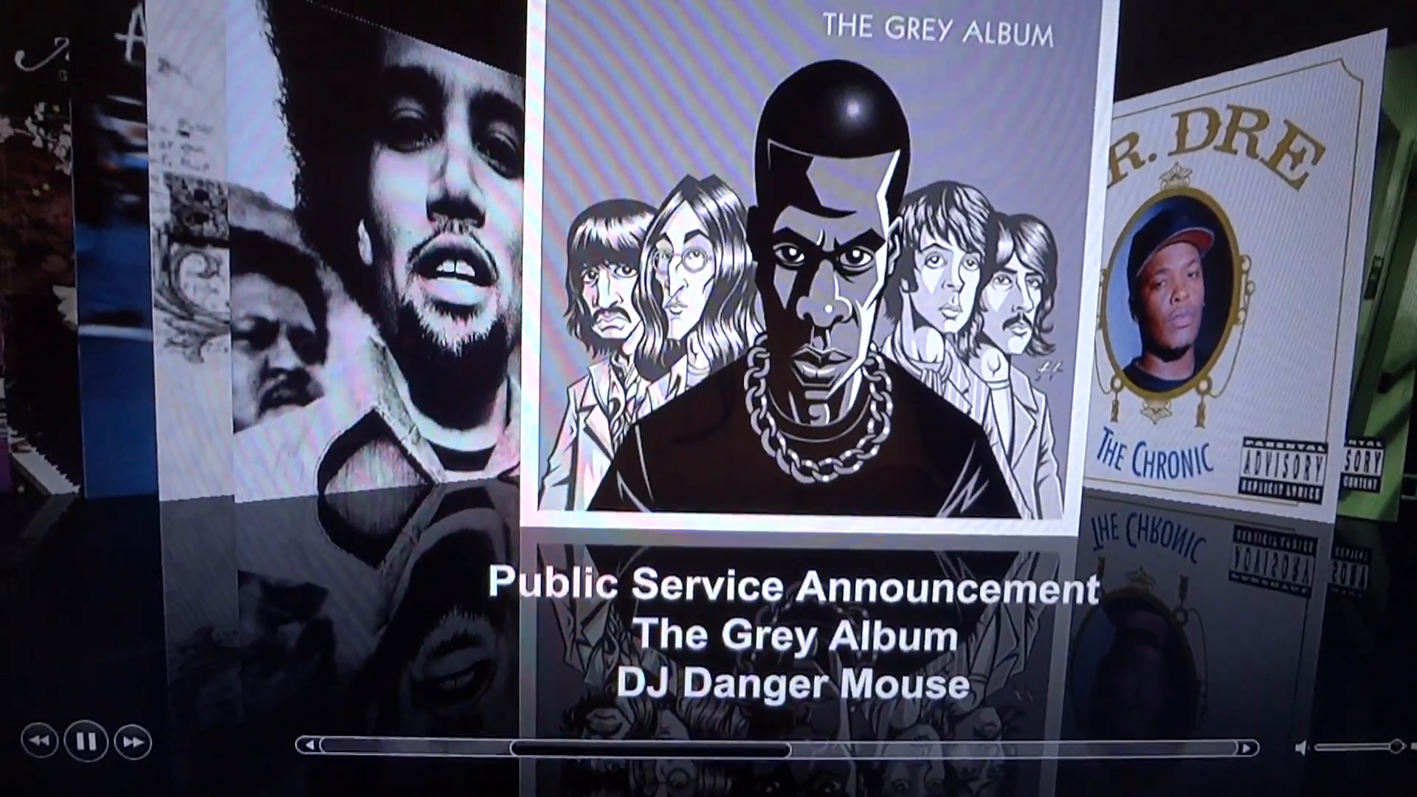